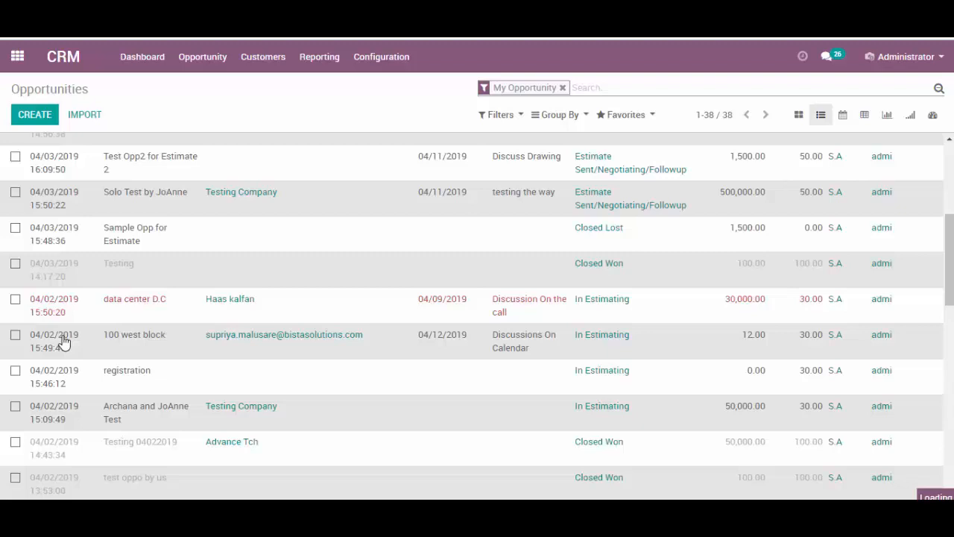
Step: Open the '100 west block' row from the Opportunities list
{"action": "left_click", "coordinate": [135, 334]}
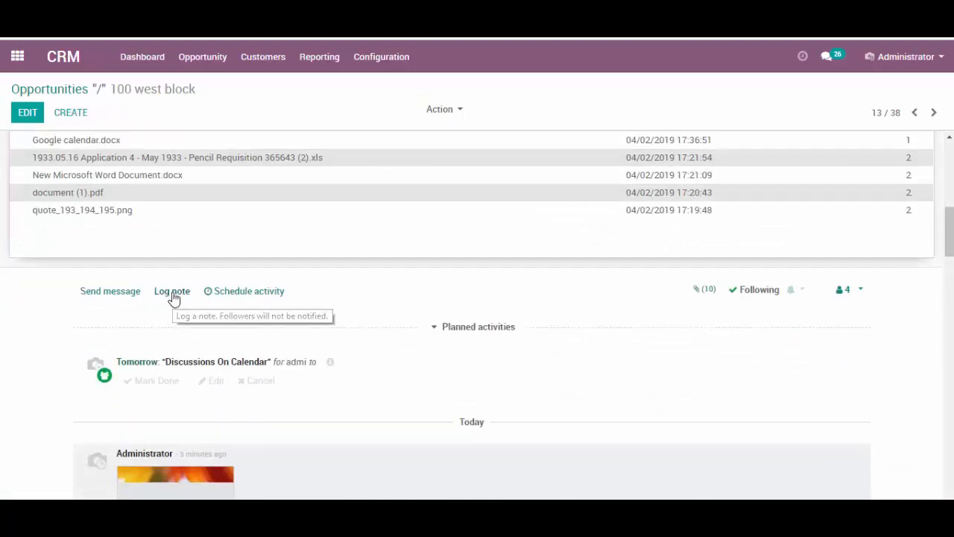
Step: Log an internal note on the opportunity with flowers.jpg uploaded as an attachment
{"action": "left_click", "coordinate": [171, 291]}
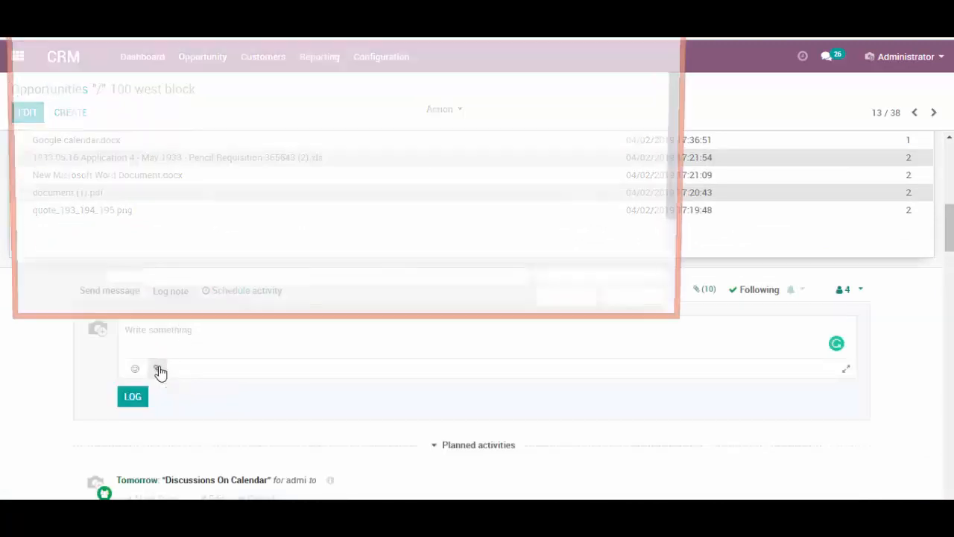
{"action": "left_click", "coordinate": [157, 370]}
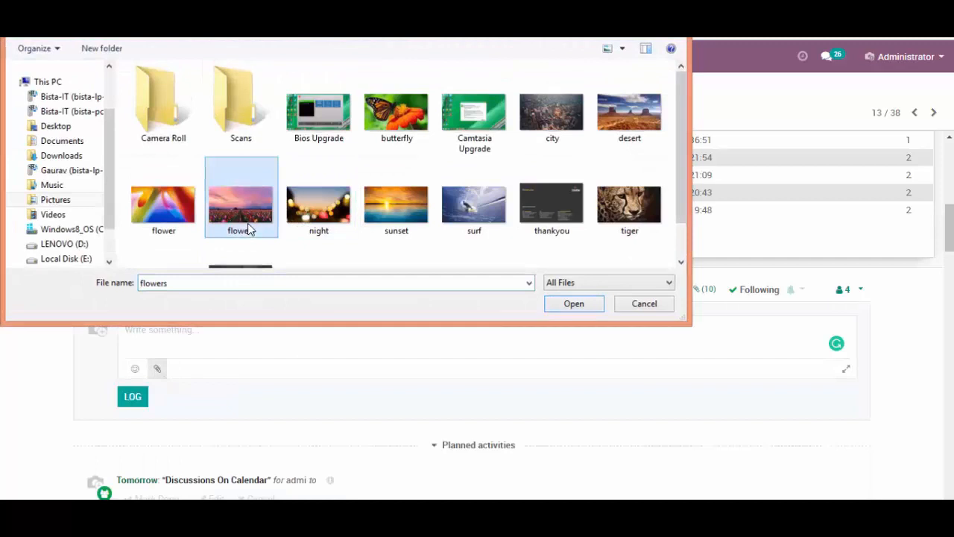
{"action": "left_click", "coordinate": [574, 303]}
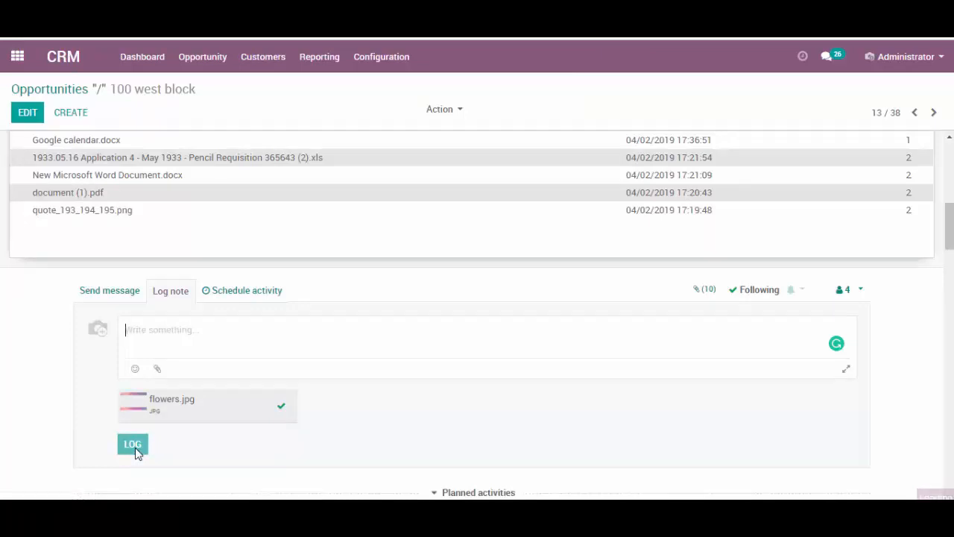
{"action": "left_click", "coordinate": [132, 443]}
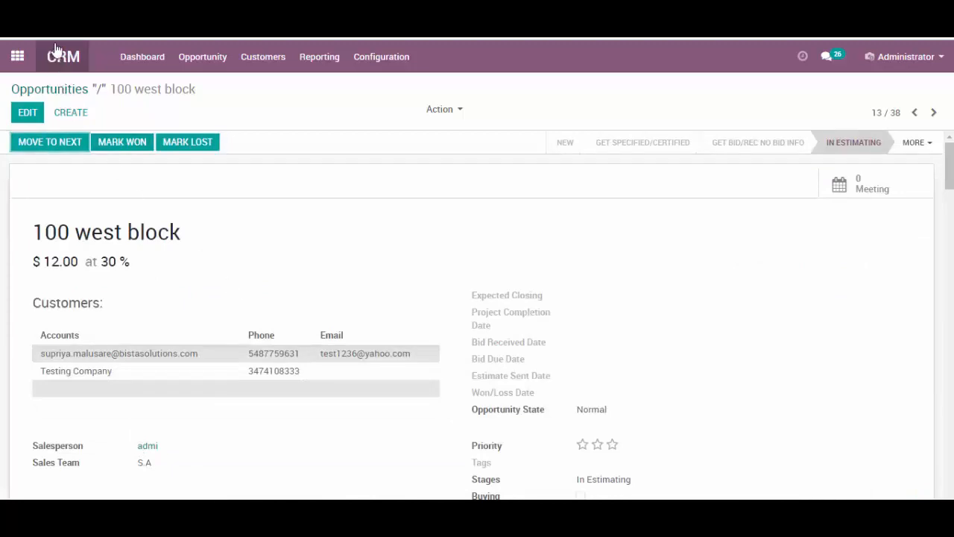
{"action": "mouse_move", "coordinate": [196, 217]}
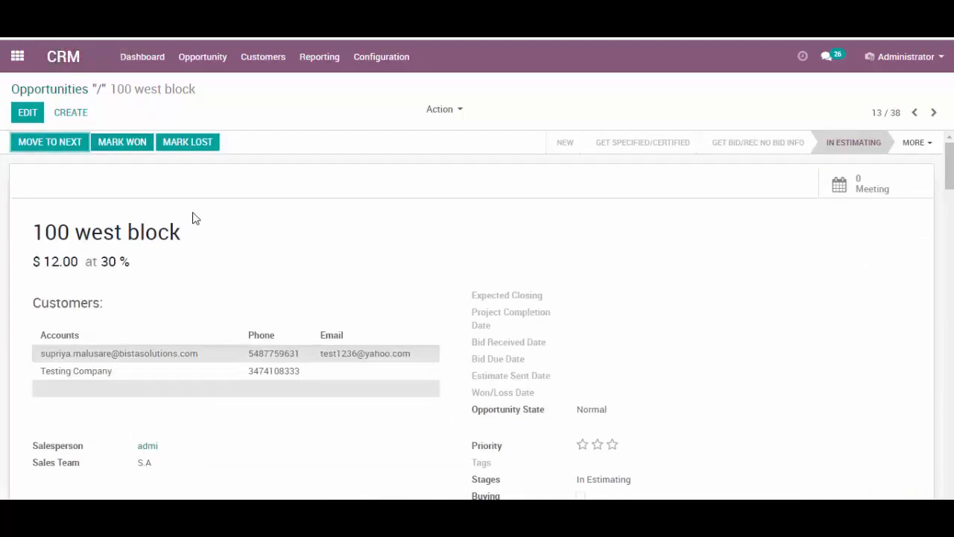
{"action": "mouse_move", "coordinate": [411, 266]}
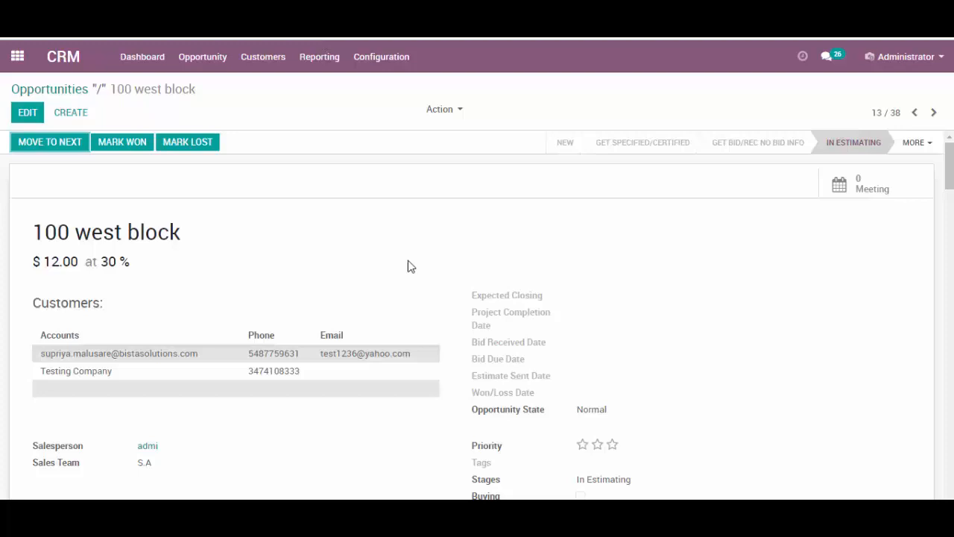
{"action": "mouse_move", "coordinate": [407, 271]}
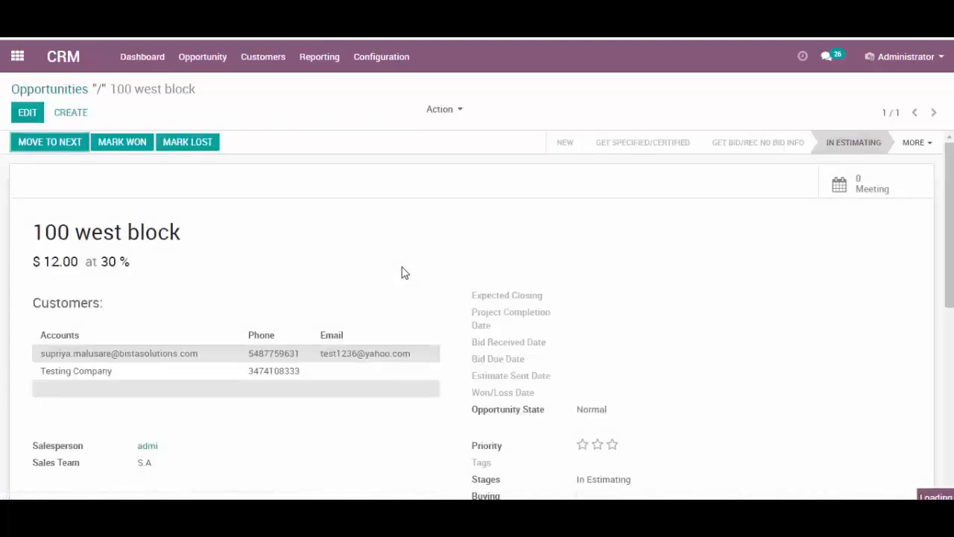
Step: Log another internal note carrying flowers.jpg as an attachment
{"action": "left_click", "coordinate": [325, 294]}
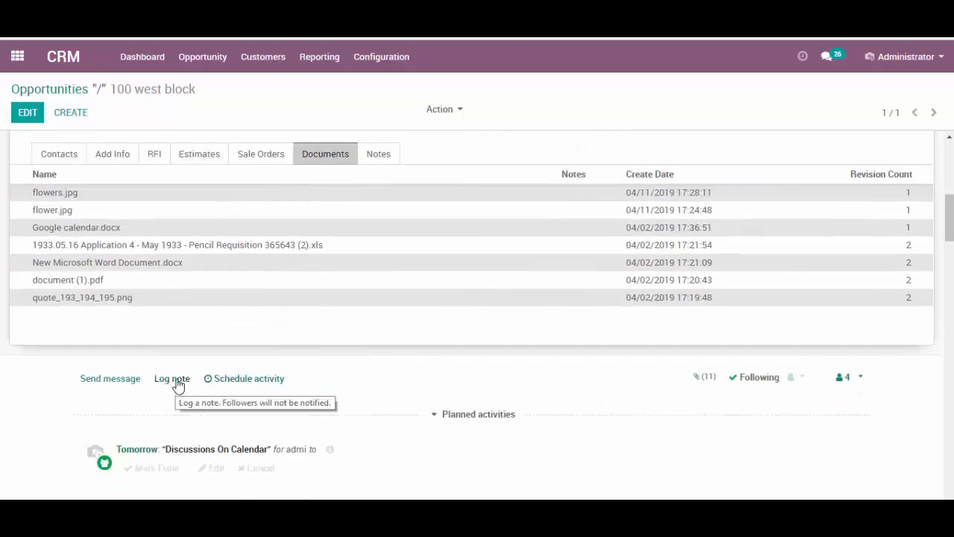
{"action": "left_click", "coordinate": [171, 378]}
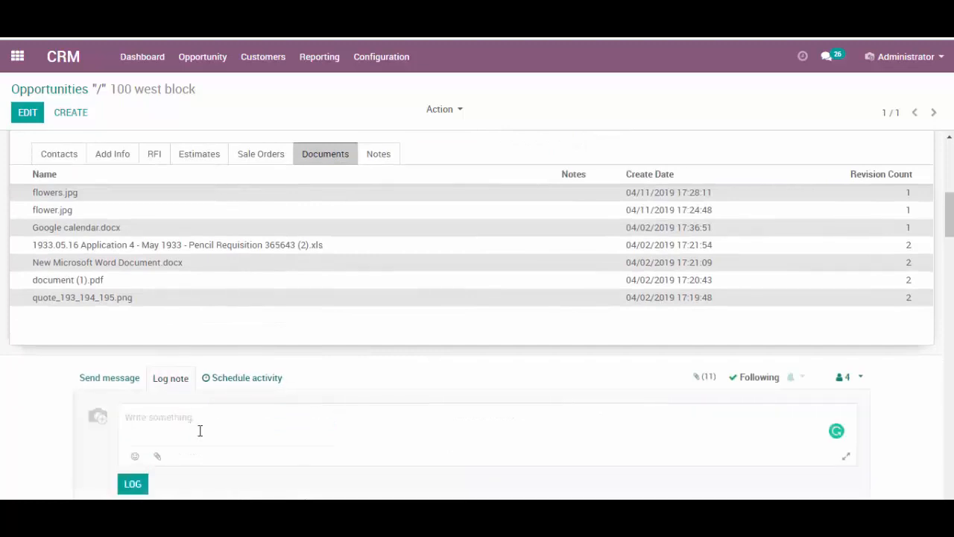
{"action": "scroll", "scroll_direction": "down", "scroll_amount": 3}
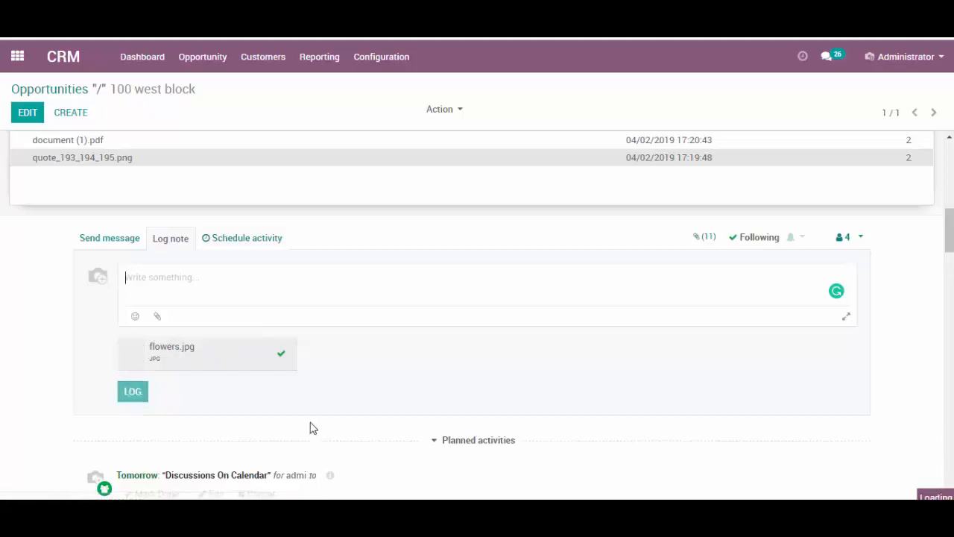
{"action": "left_click", "coordinate": [132, 391]}
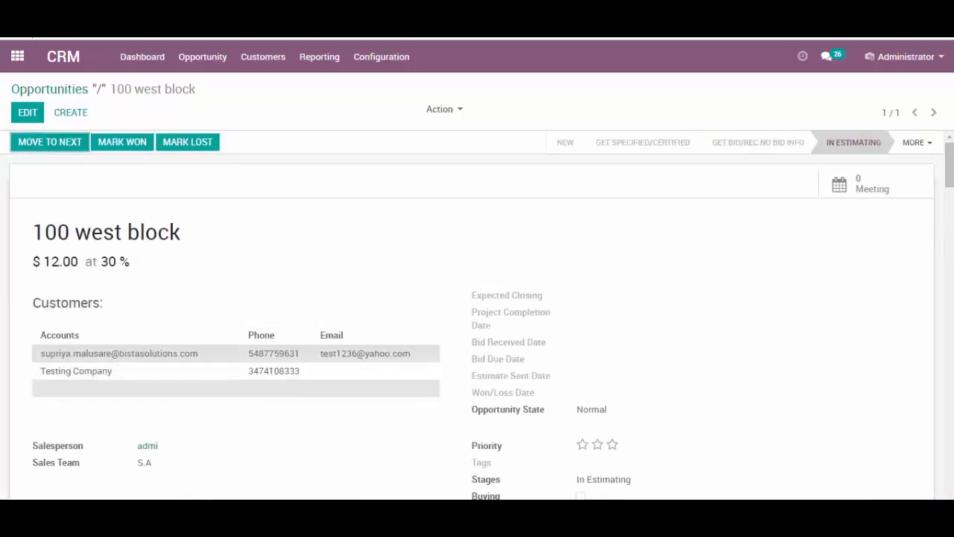
Step: Switch to Contacts and back to Documents so flowers.jpg shows revision 2, then reveal attachments
{"action": "scroll", "scroll_direction": "down", "scroll_amount": 3}
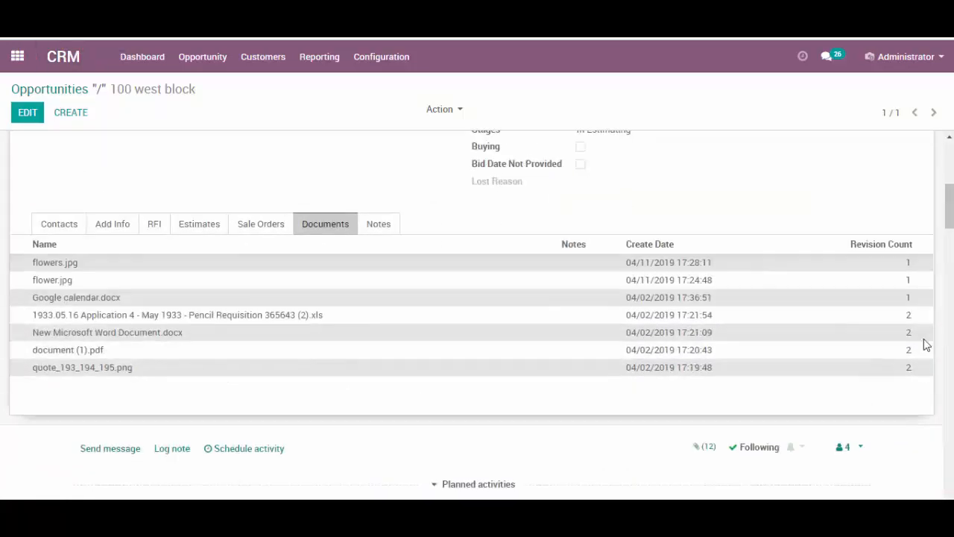
{"action": "mouse_move", "coordinate": [907, 263]}
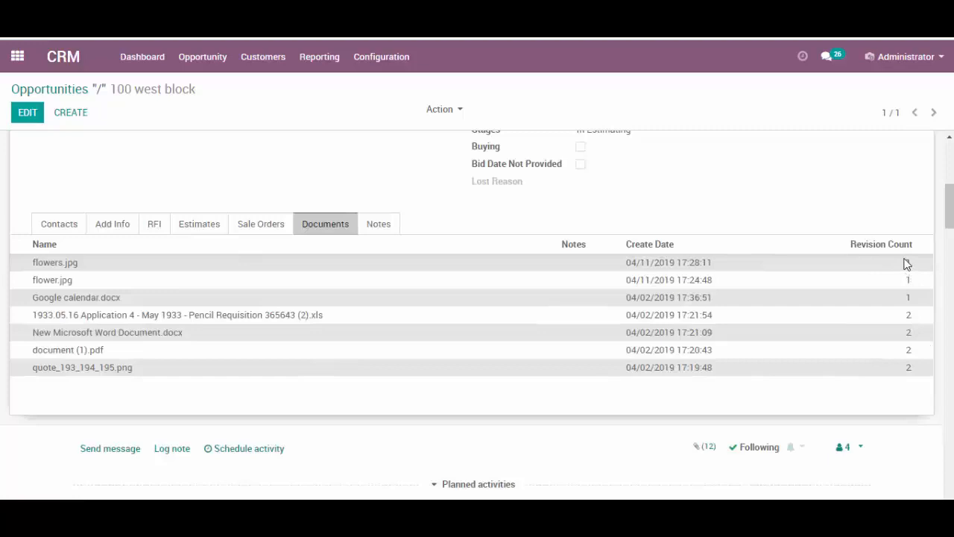
{"action": "left_click", "coordinate": [58, 224]}
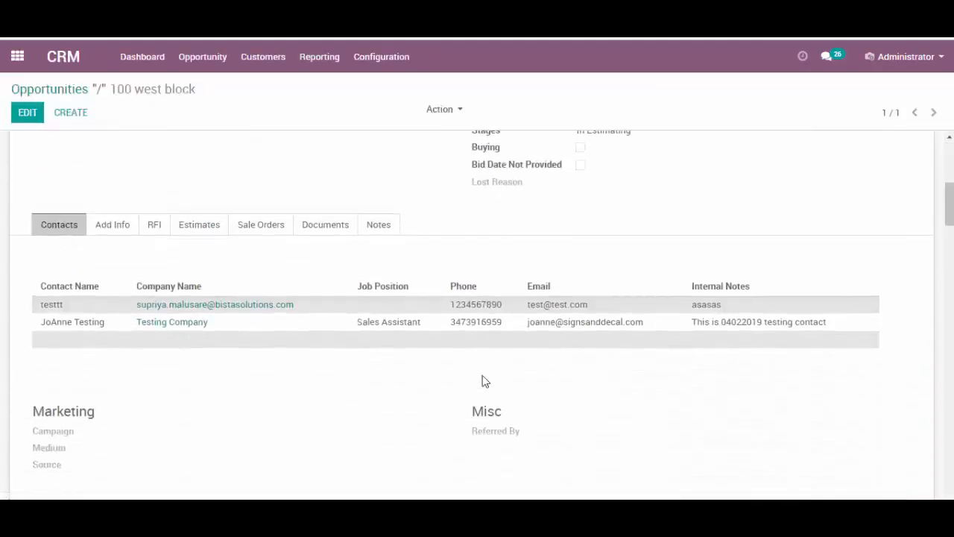
{"action": "left_click", "coordinate": [325, 223]}
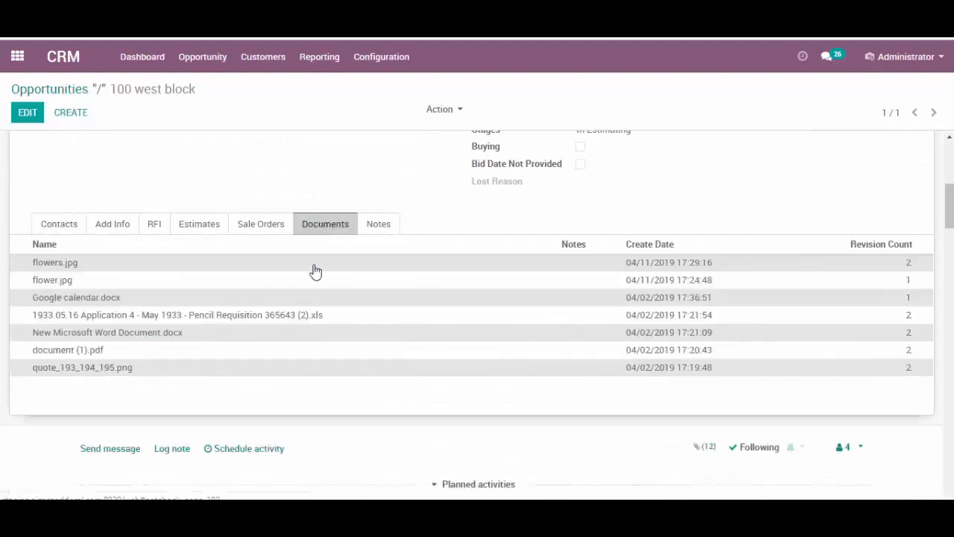
{"action": "mouse_move", "coordinate": [325, 224]}
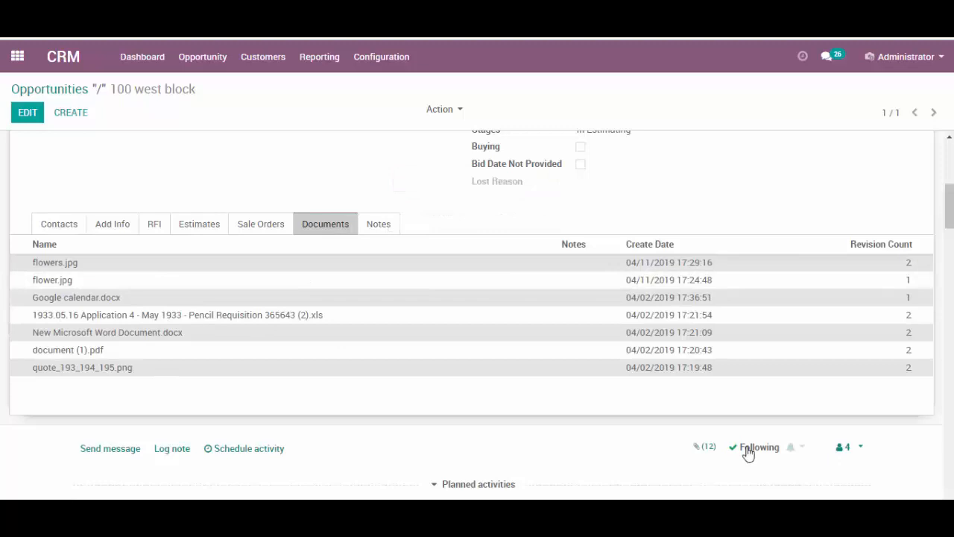
{"action": "left_click", "coordinate": [701, 446]}
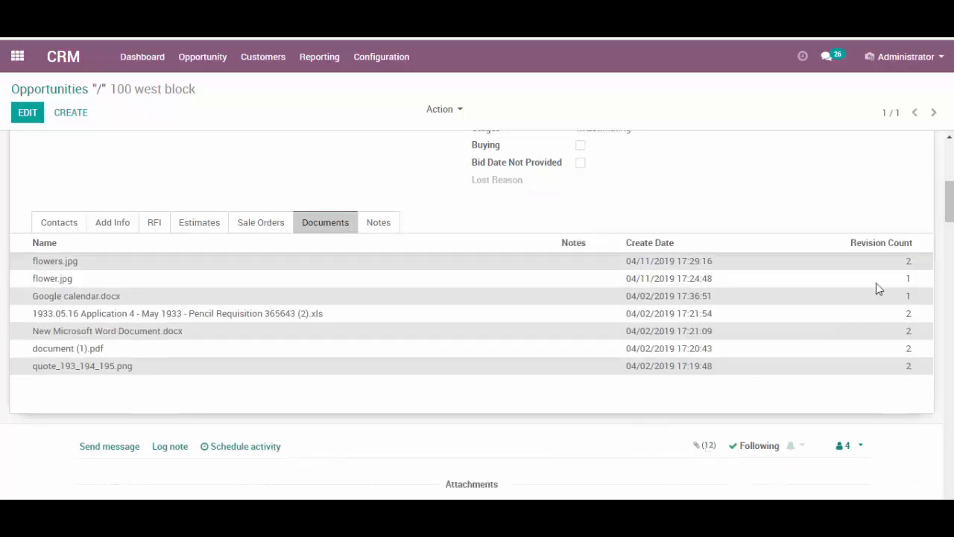
Step: Scroll down to view the opportunity's attachments, including the posted flowers images
{"action": "scroll", "scroll_direction": "down", "scroll_amount": 3}
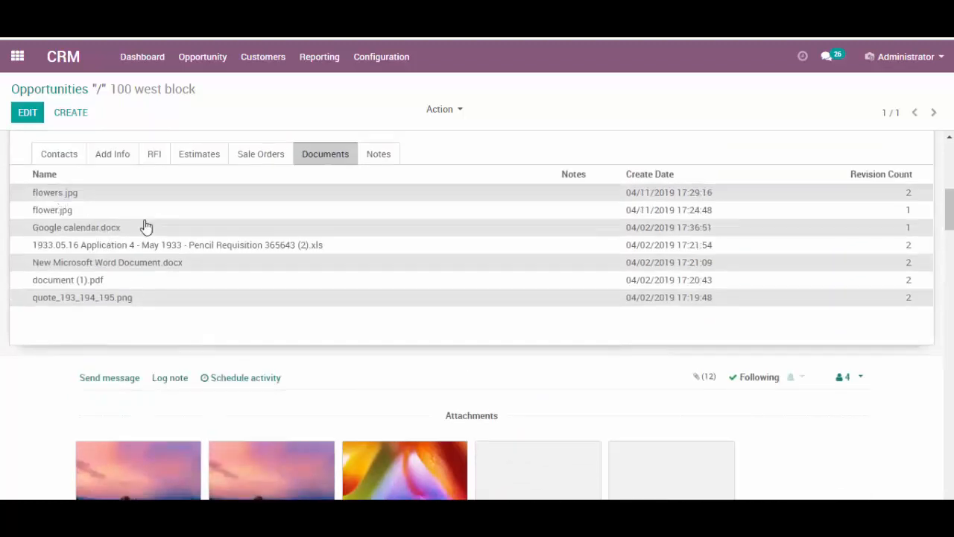
{"action": "mouse_move", "coordinate": [386, 300]}
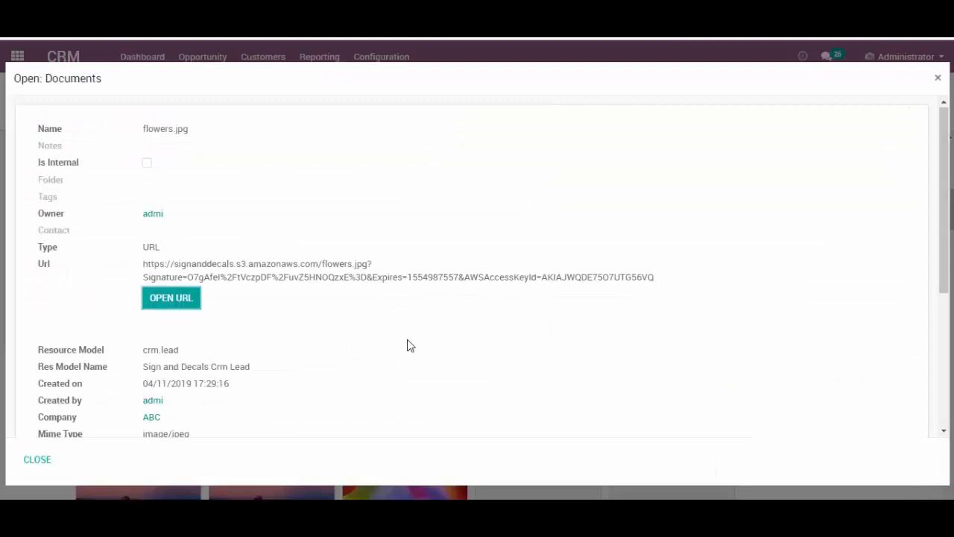
Step: Check the two flowers.jpg revisions and open its S3 URL to preview the tulip image
{"action": "scroll", "scroll_direction": "down", "scroll_amount": 3}
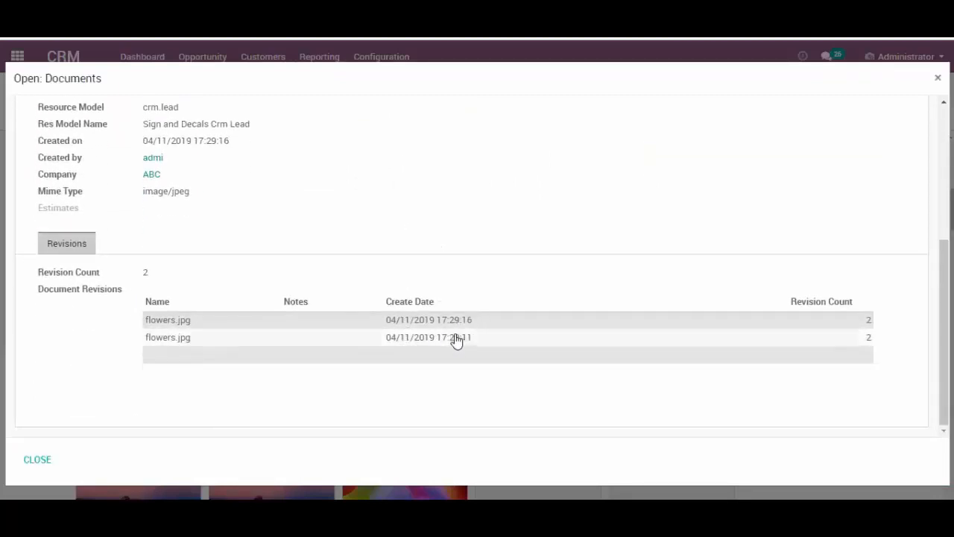
{"action": "mouse_move", "coordinate": [457, 322]}
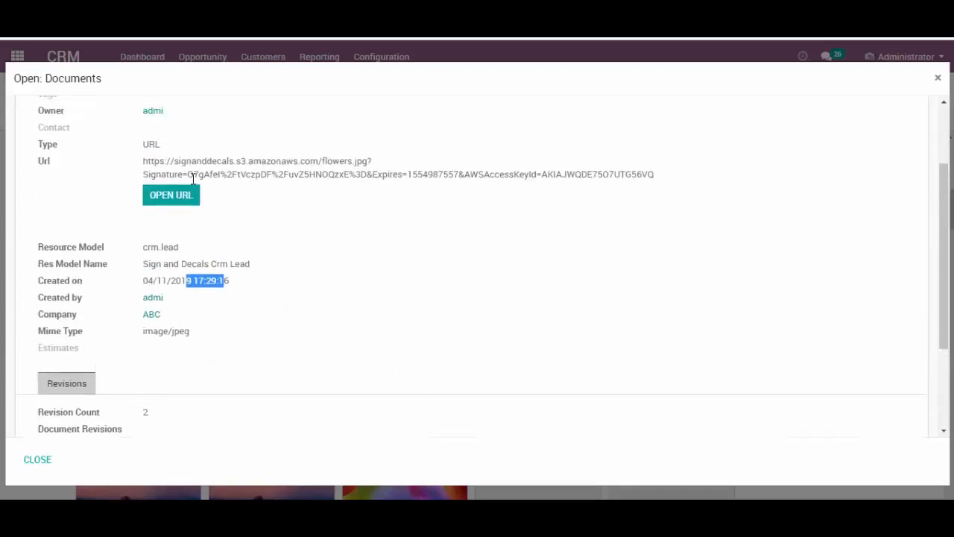
{"action": "left_click", "coordinate": [171, 195]}
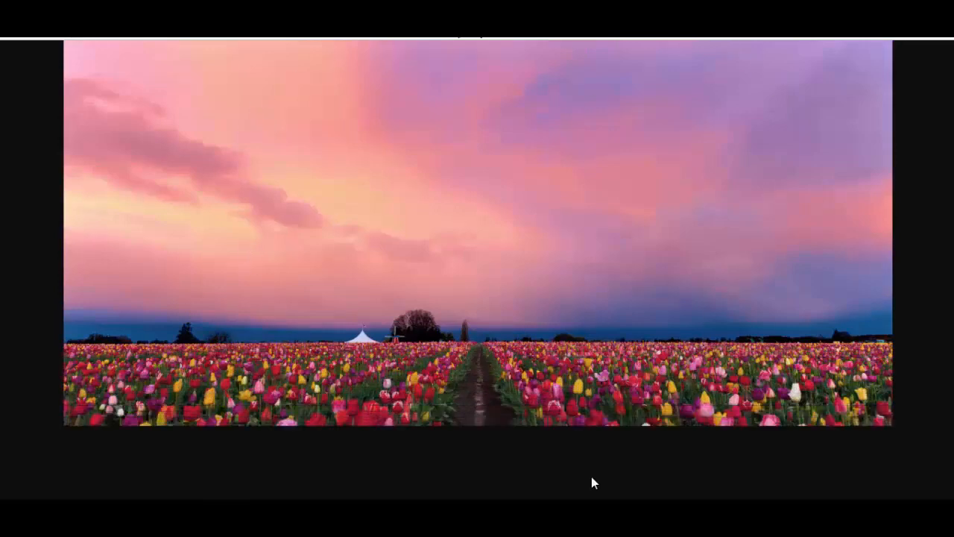